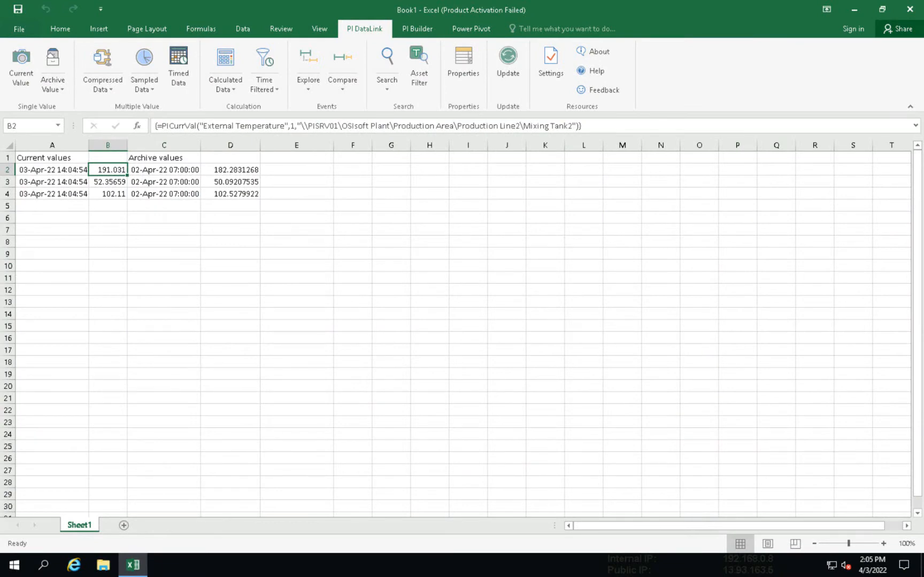
- Review the PICurrVal formulas in cells B2 and B3 on Sheet1
click(21, 66)
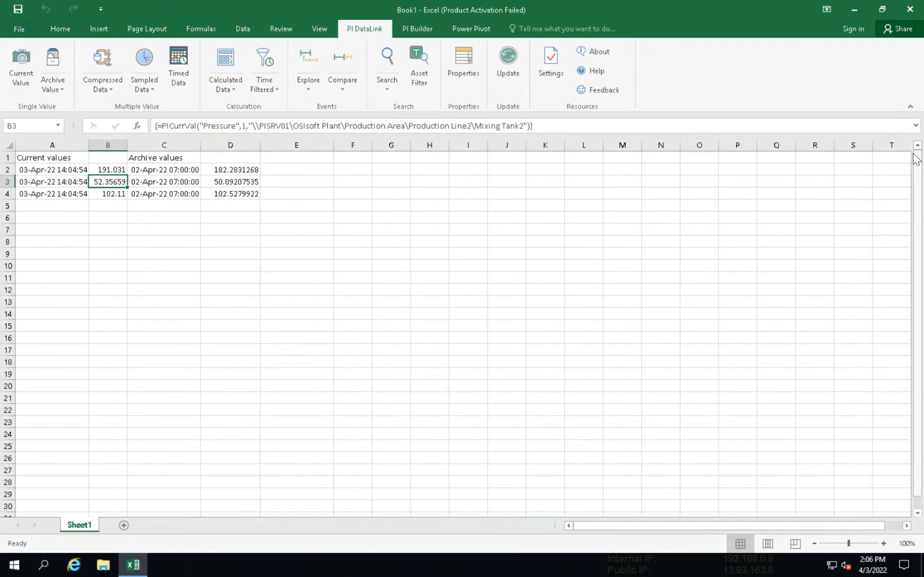
click(119, 525)
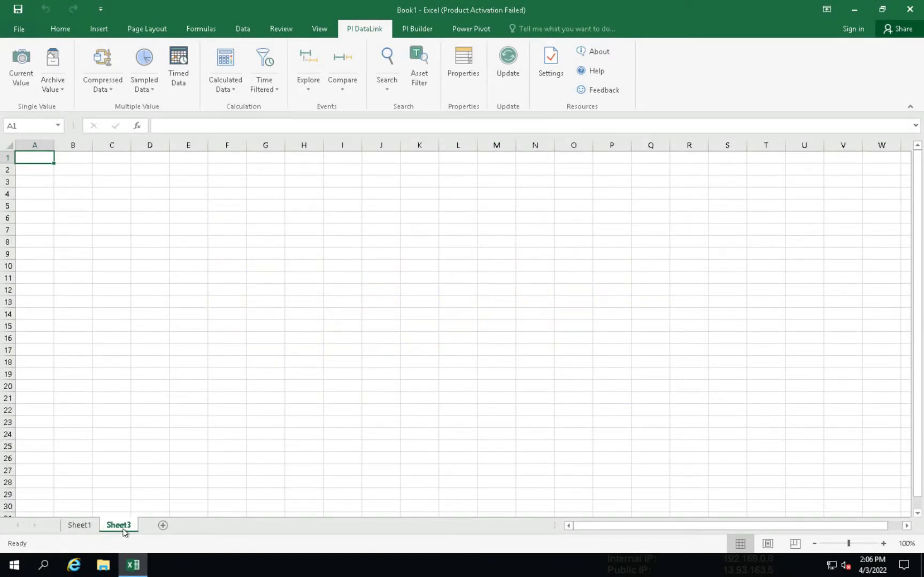
- Search OSIsoft Plant for *ext*temp* and insert Mixing Tank1 External Temperature's path into A2
text(A2)
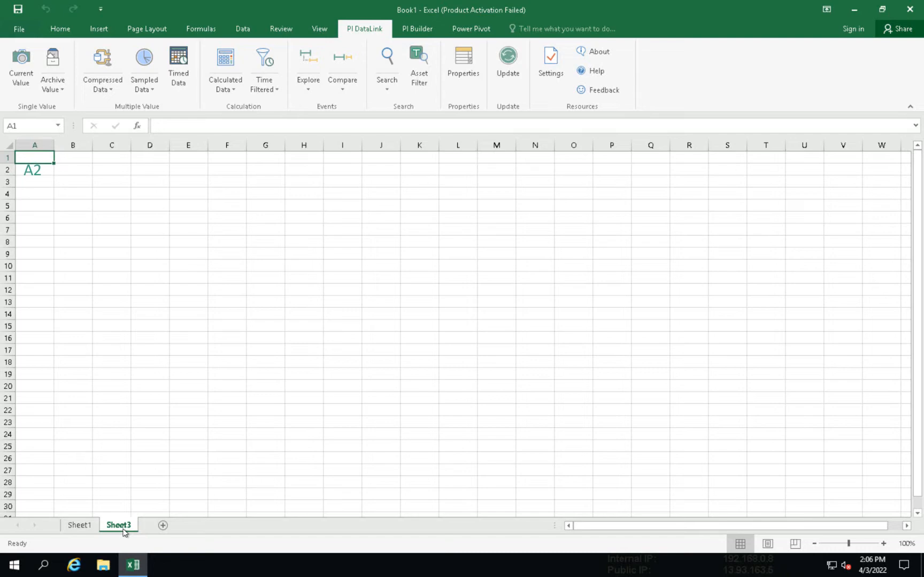
click(35, 170)
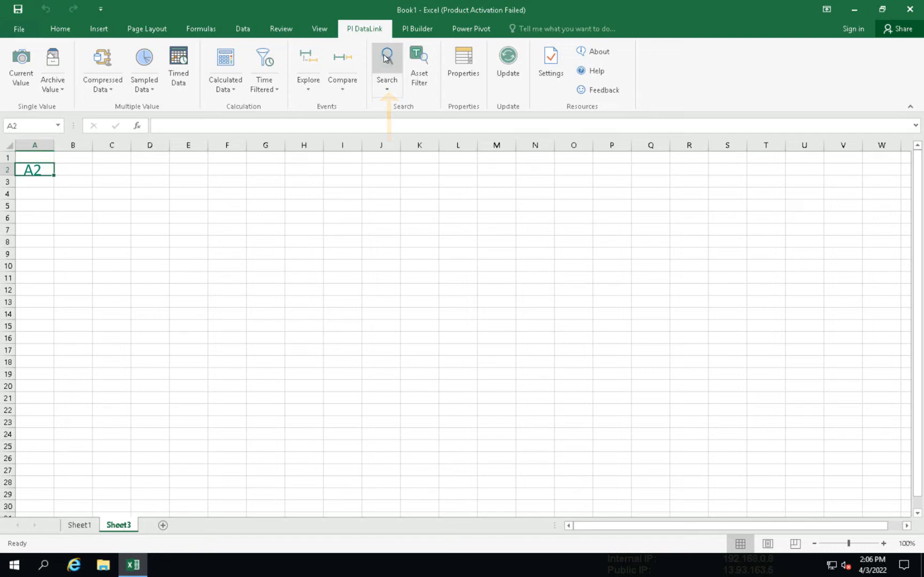
click(387, 62)
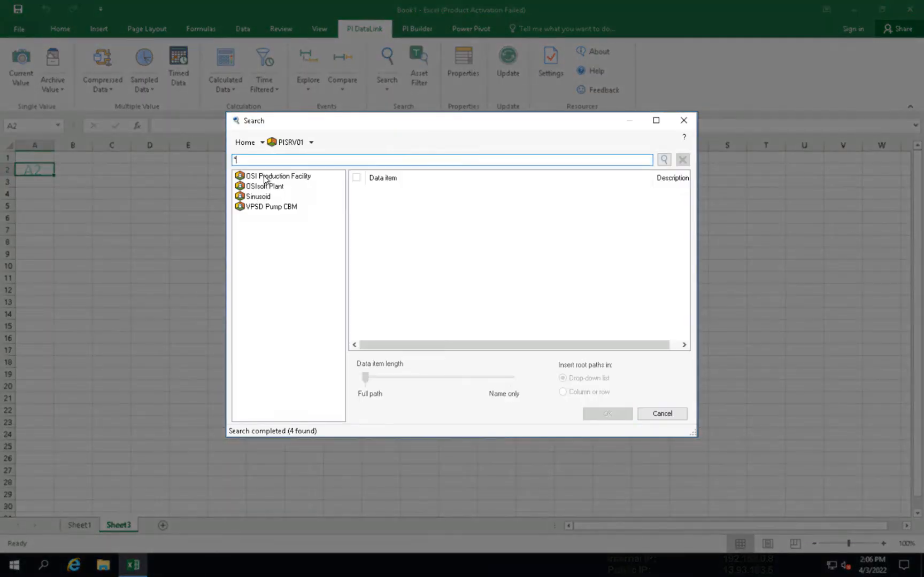
double_click(265, 186)
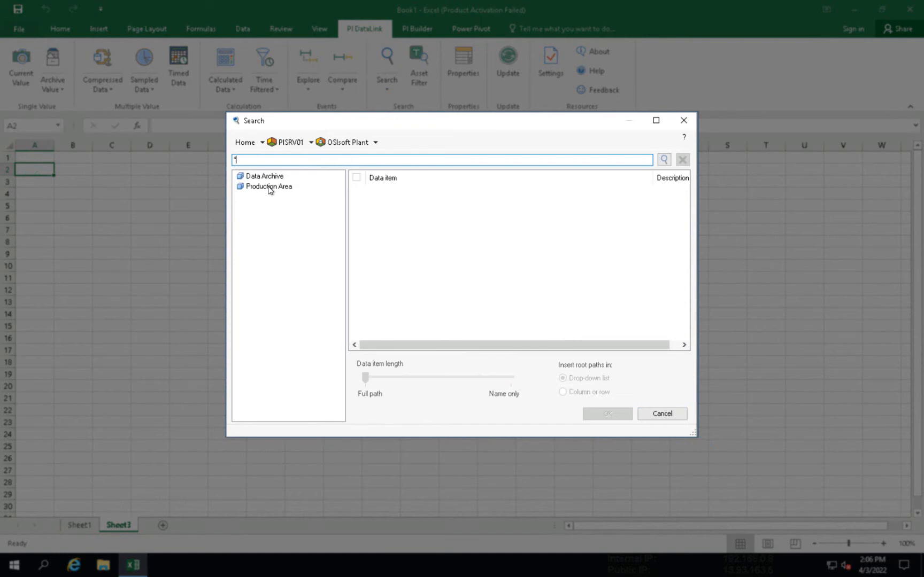
text(*ext*temp*)
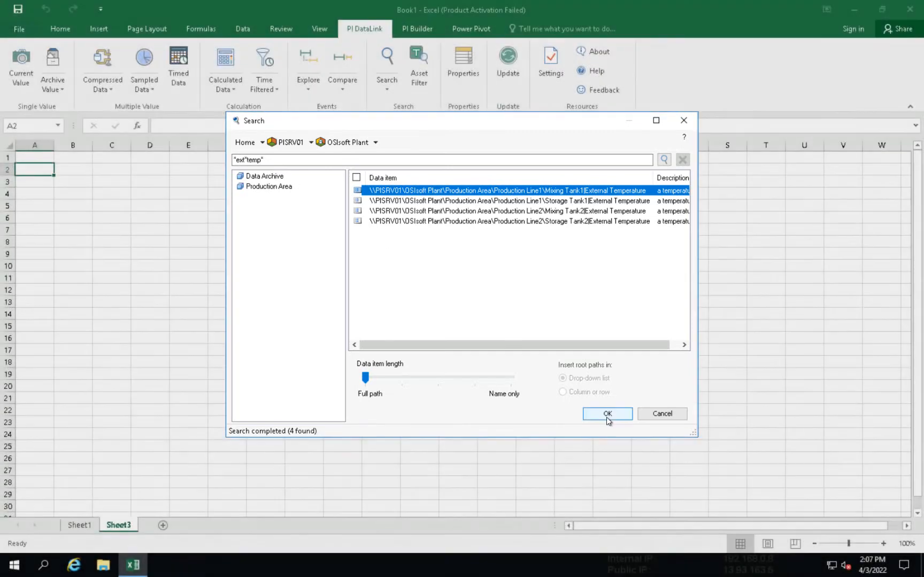
click(606, 414)
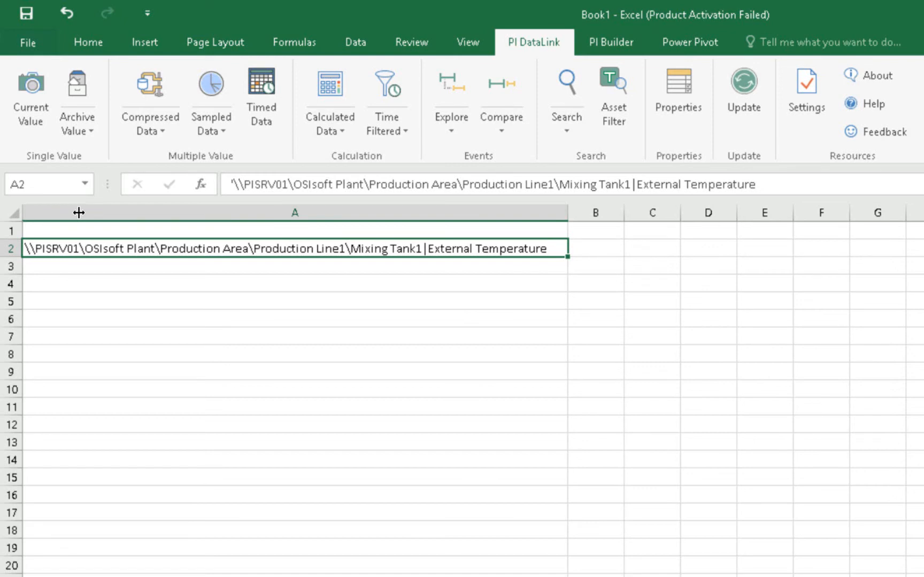
- Enter 'Current value' in B1, 'Archive value' in D1, 'Timestamp' in A4, and 't+7h' in B4
text(Current v)
click(709, 231)
text(Archive v)
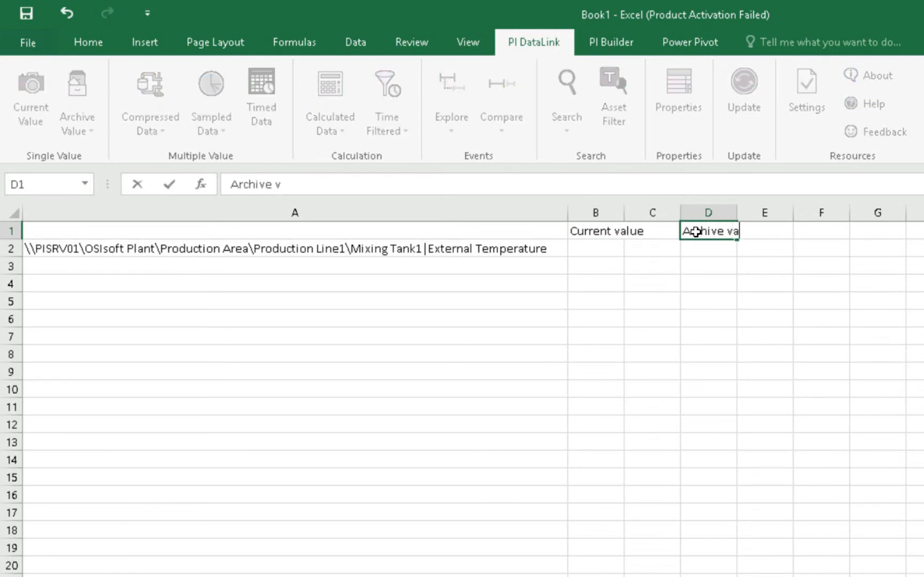
text(alue)
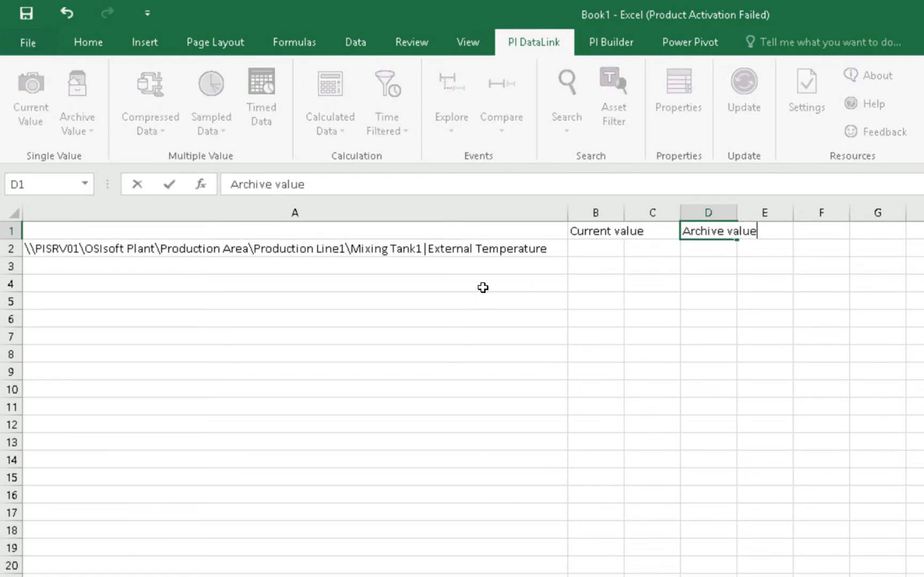
text(Timestamp)
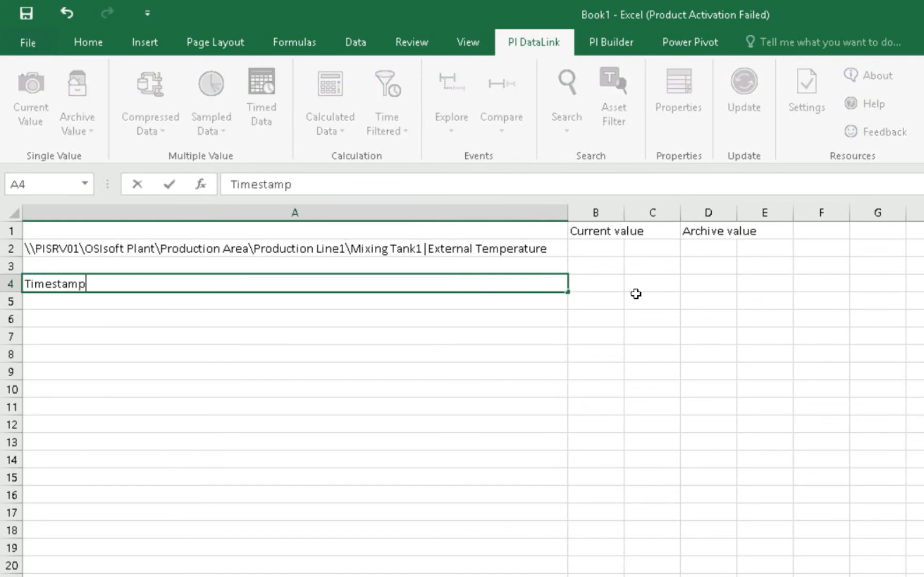
click(595, 283)
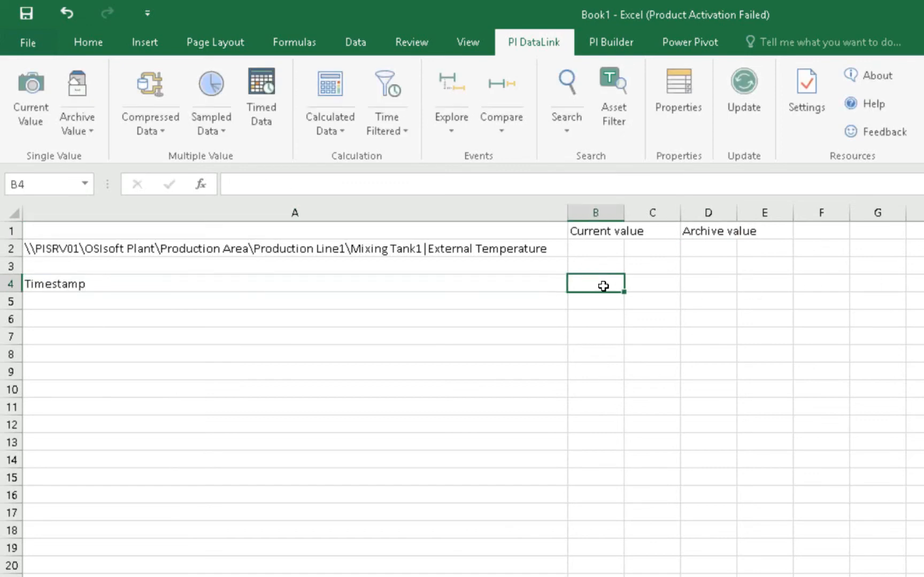
text(t+7h)
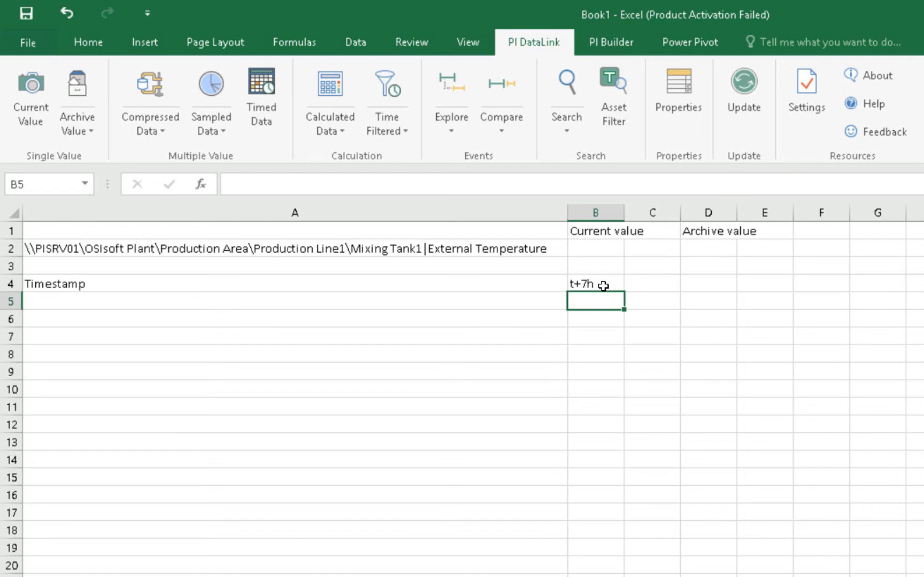
click(595, 247)
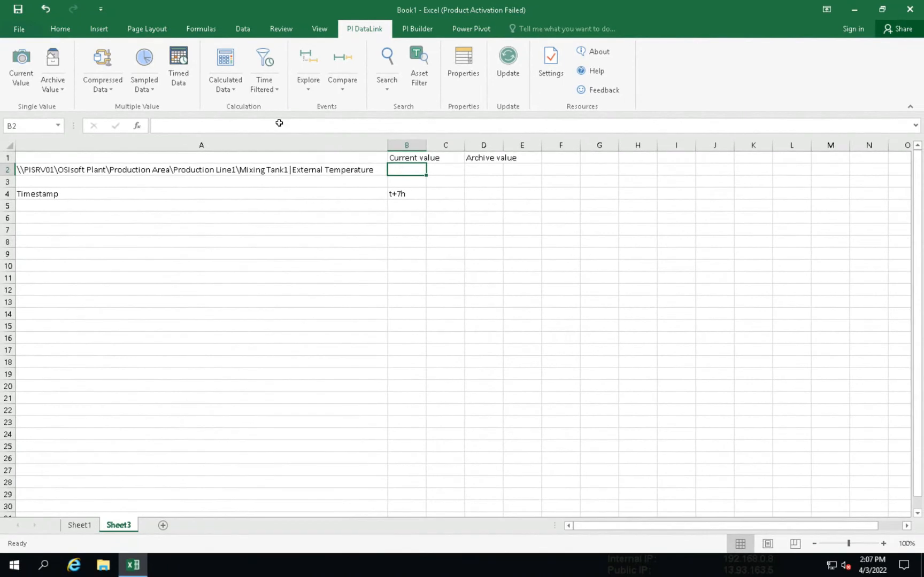
- Insert a current-value formula for A2 into B2, timestamp at left, returning 326.6646
click(21, 65)
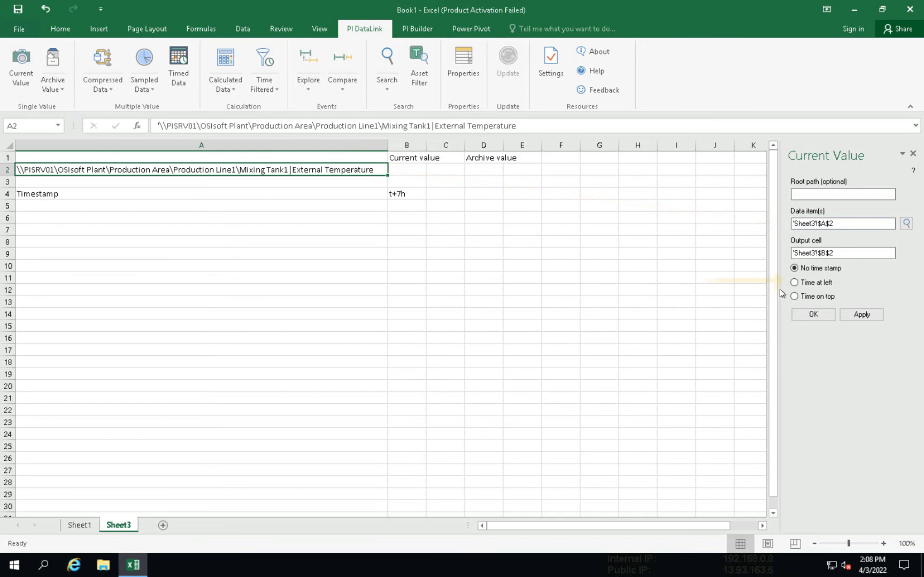
click(812, 313)
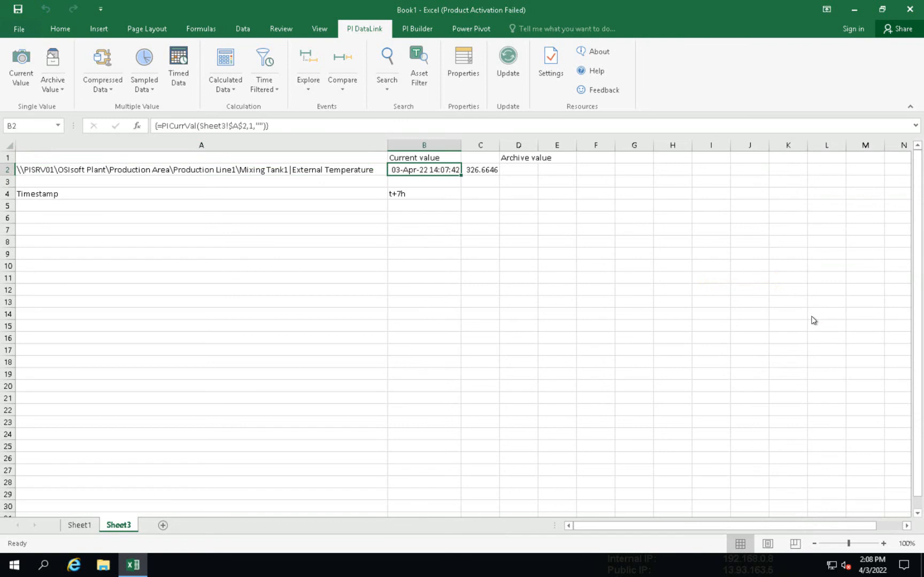
click(518, 169)
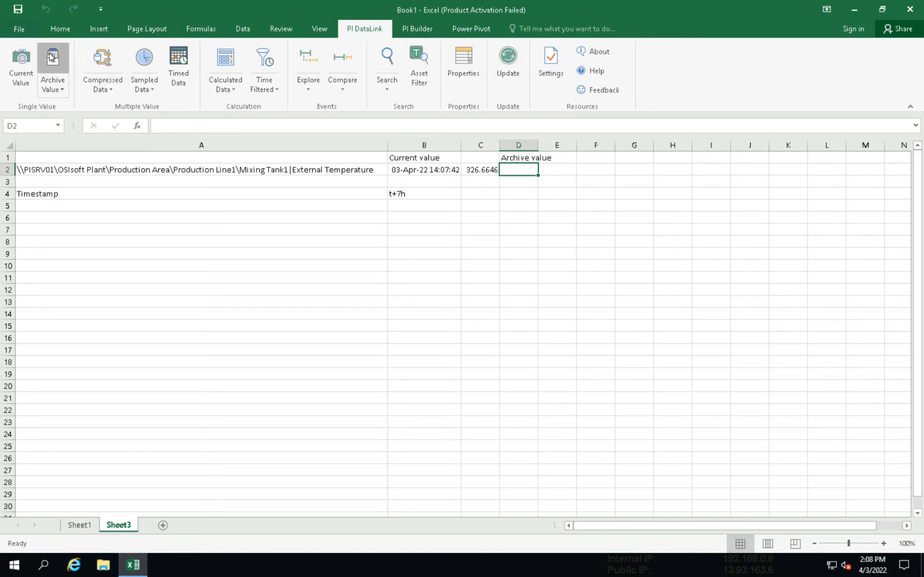
- Insert an archive-value formula in D2 for A2 at B4's t+7h time, timestamp at left
click(52, 67)
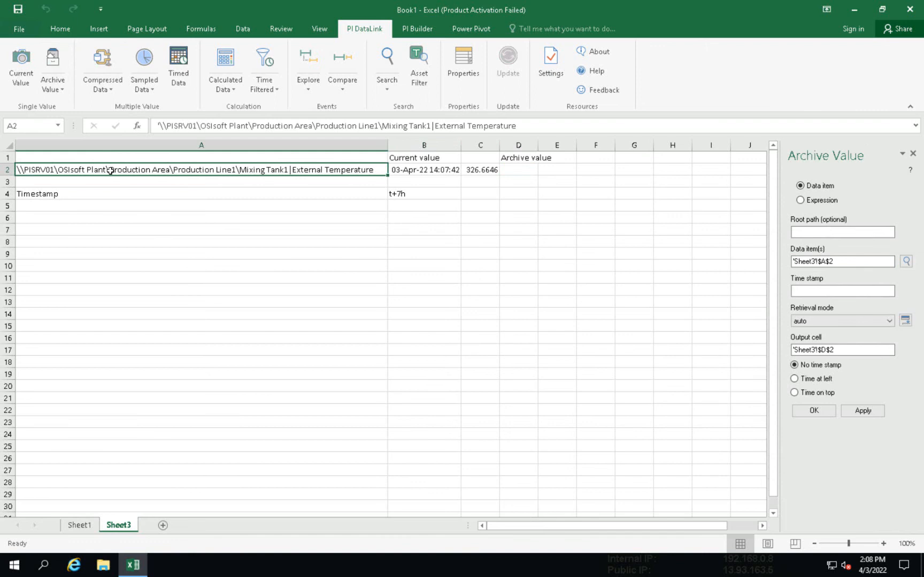
mouse_move(232, 212)
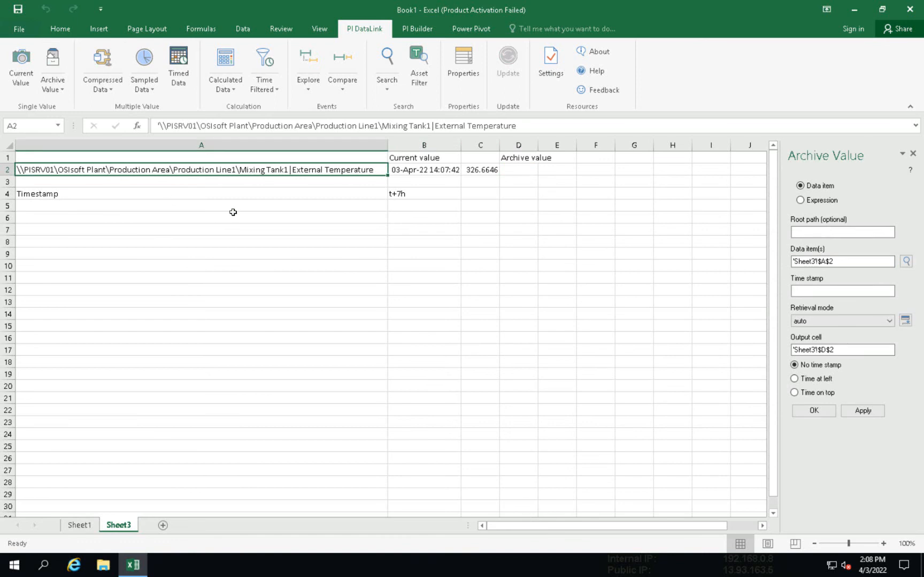
click(842, 291)
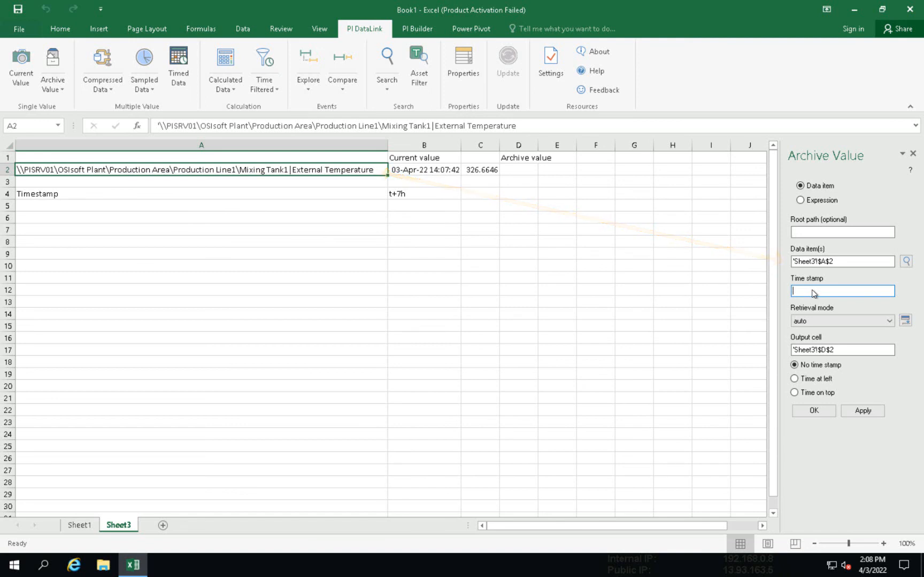
click(423, 194)
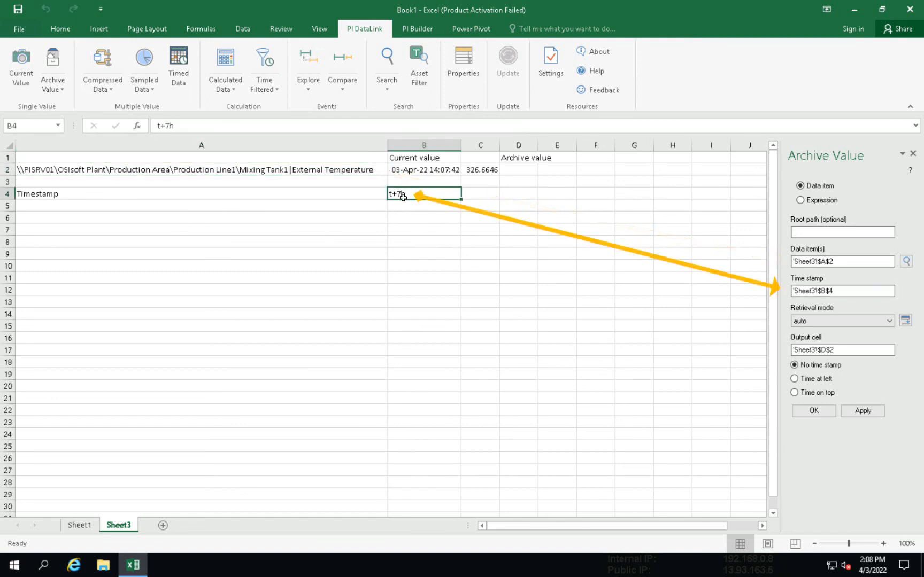
click(794, 379)
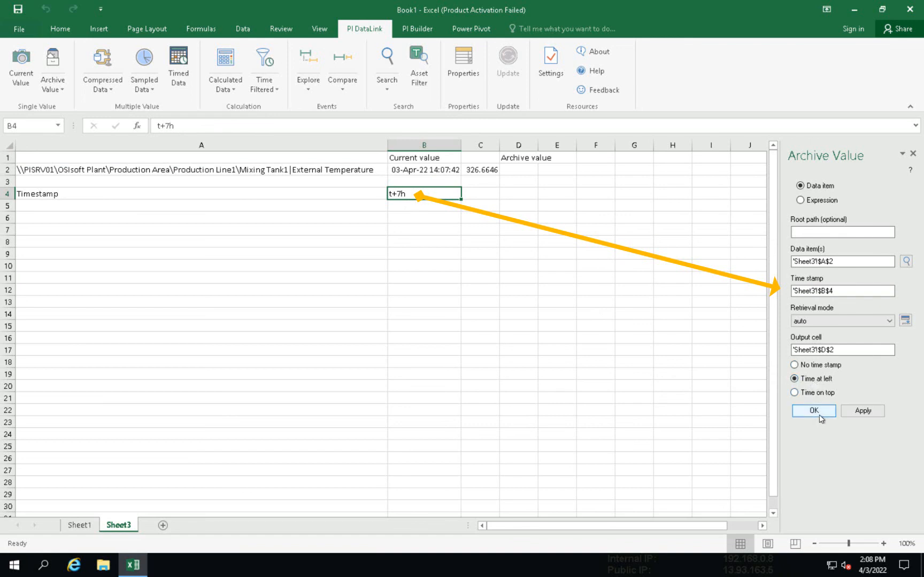
click(812, 410)
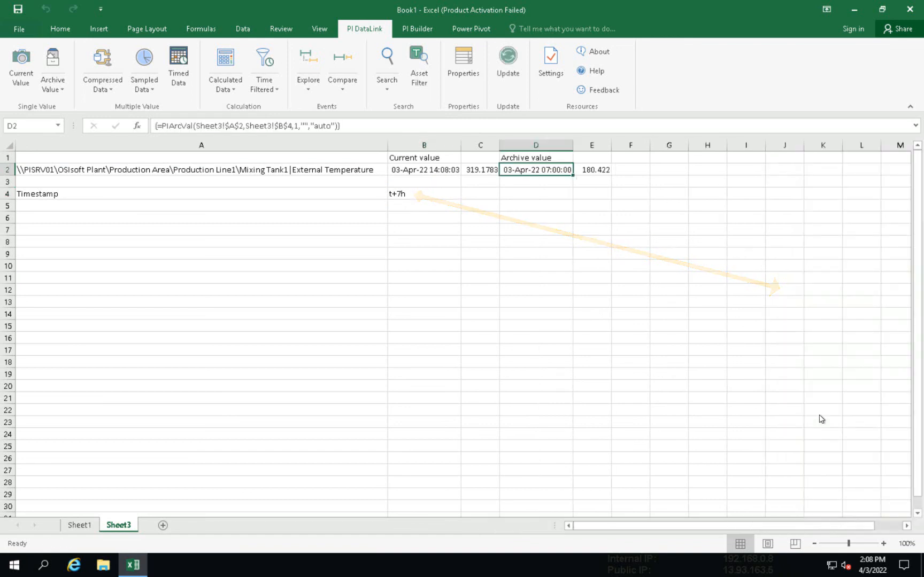